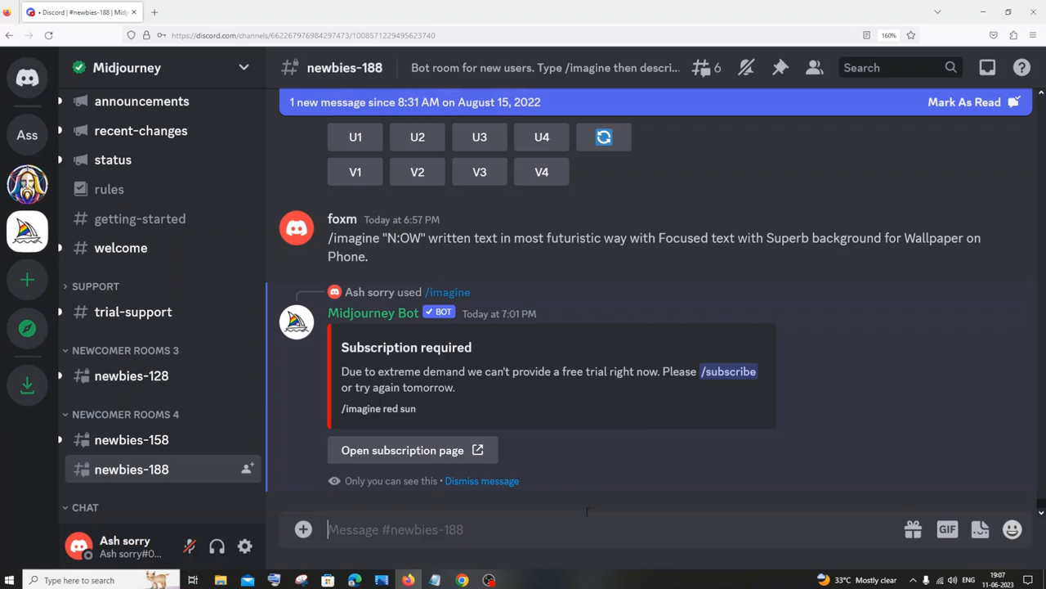
mouse_move(570, 509)
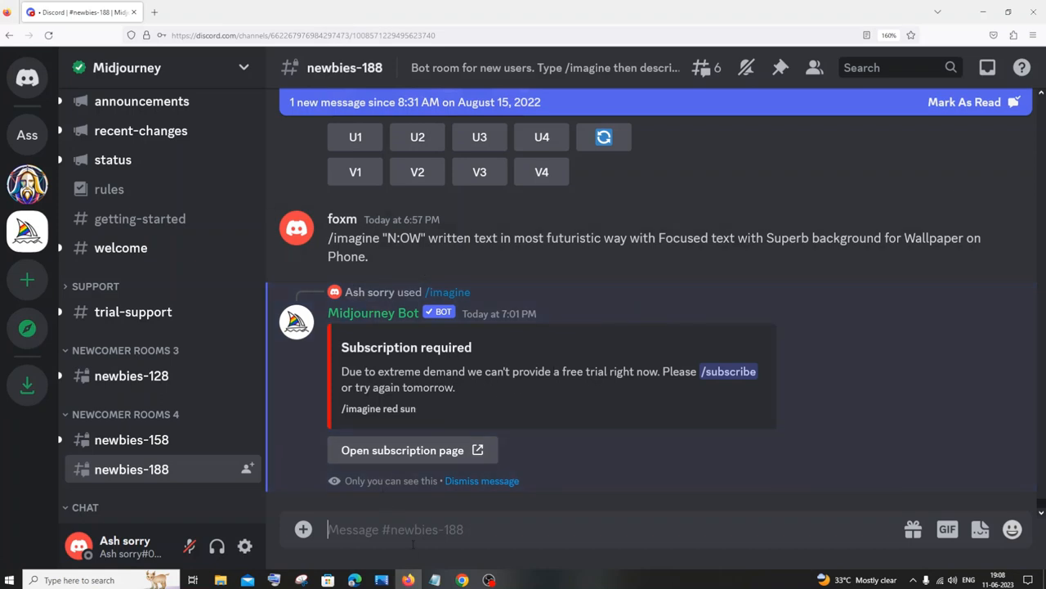
Send '/imagine sun' to the Midjourney bot in newbies-188.
type("/ima")
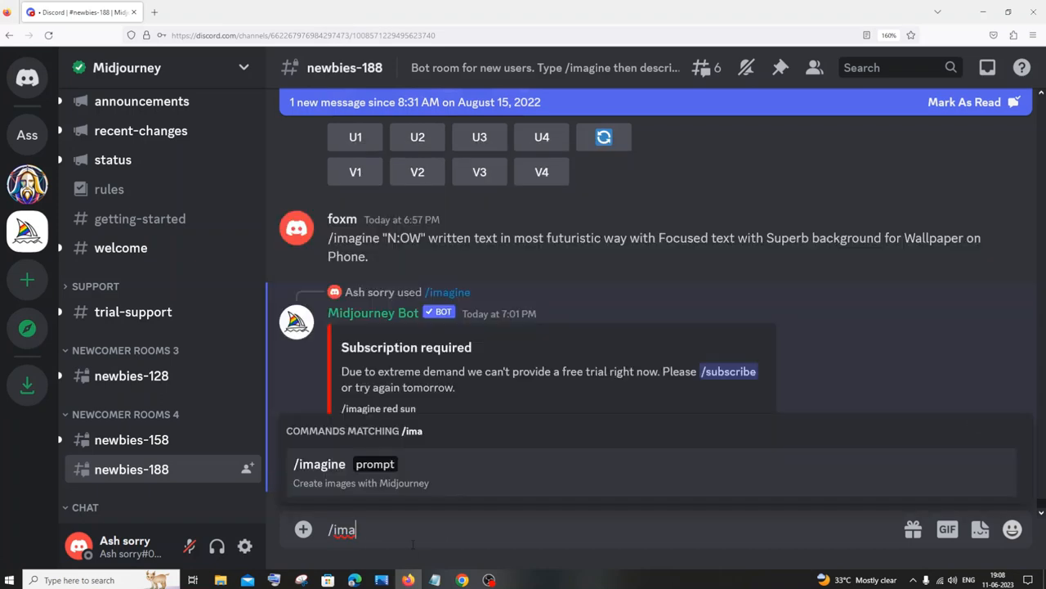
type("sun")
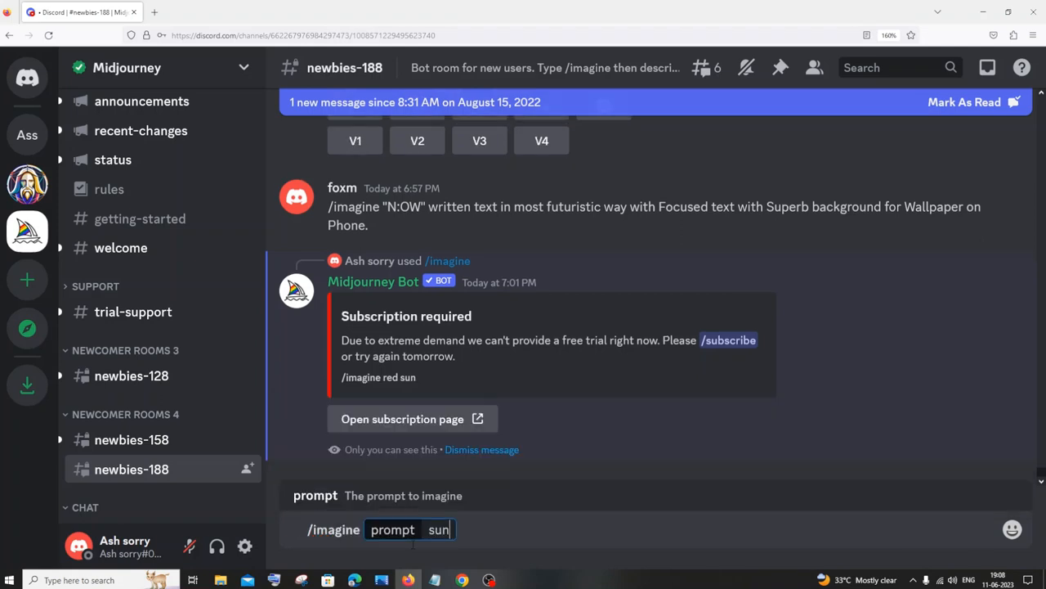
key("Enter")
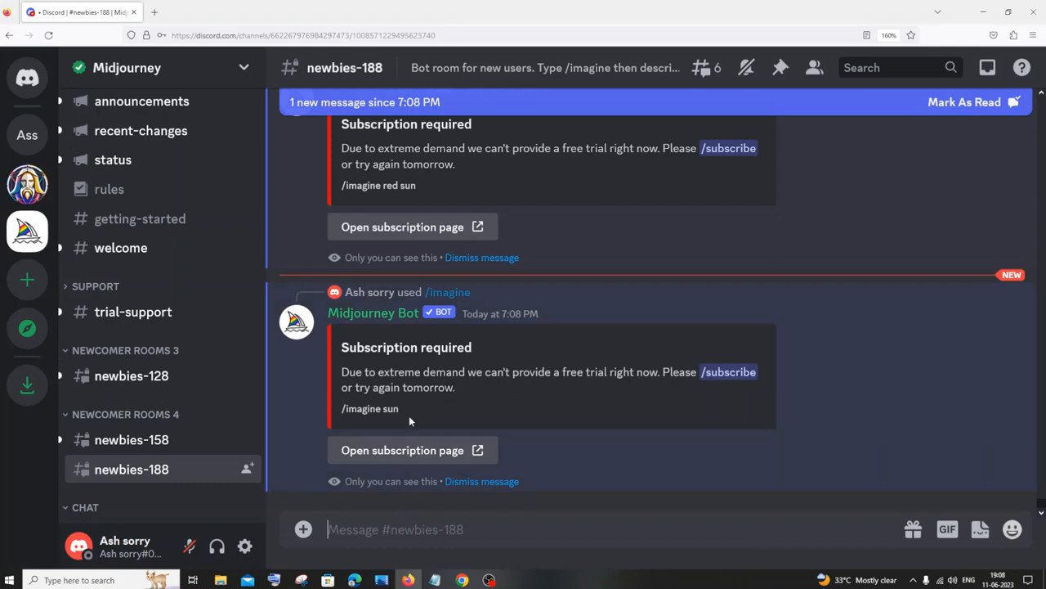
mouse_move(376, 459)
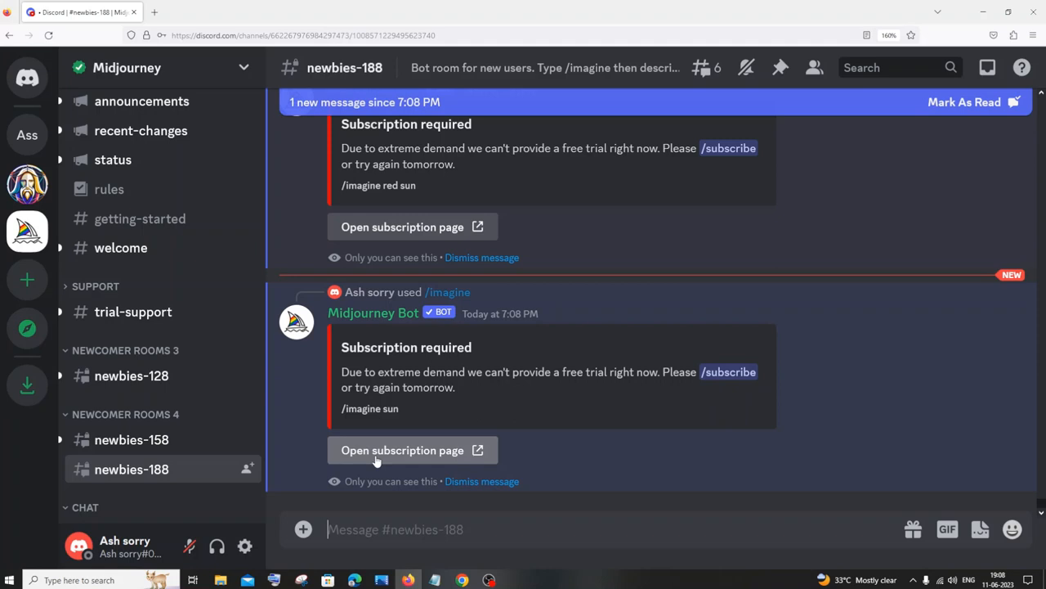
mouse_move(48, 337)
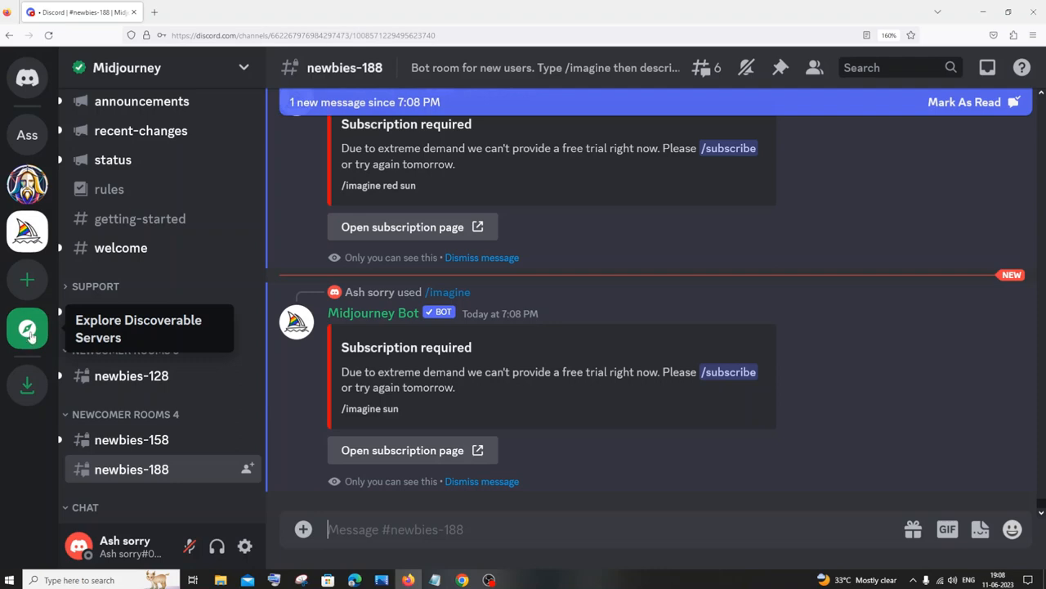
mouse_move(27, 332)
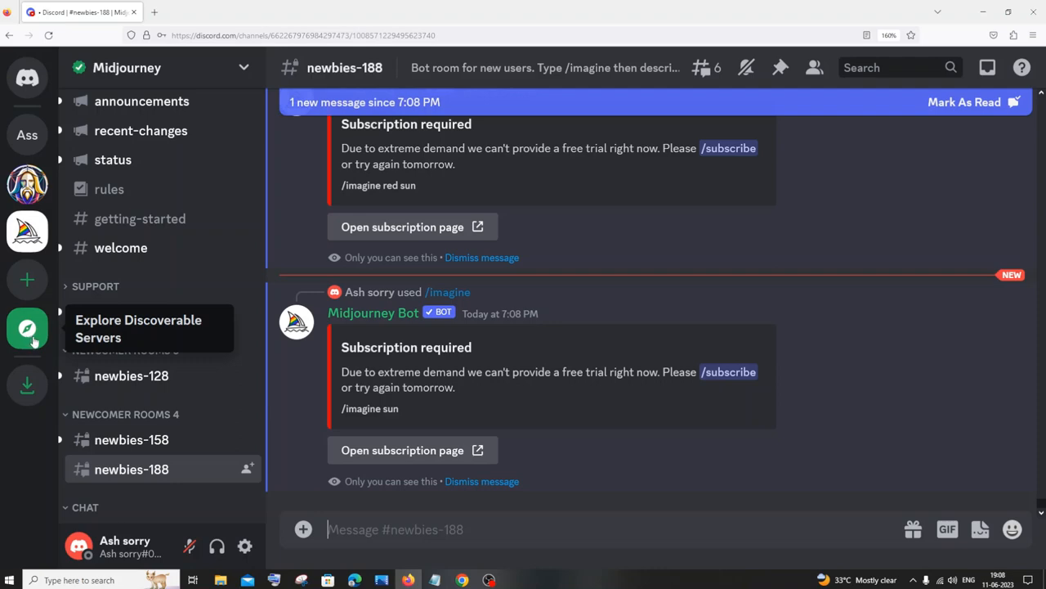
Search Discoverable Servers for 'blue willow' to list matching communities.
left_click(30, 323)
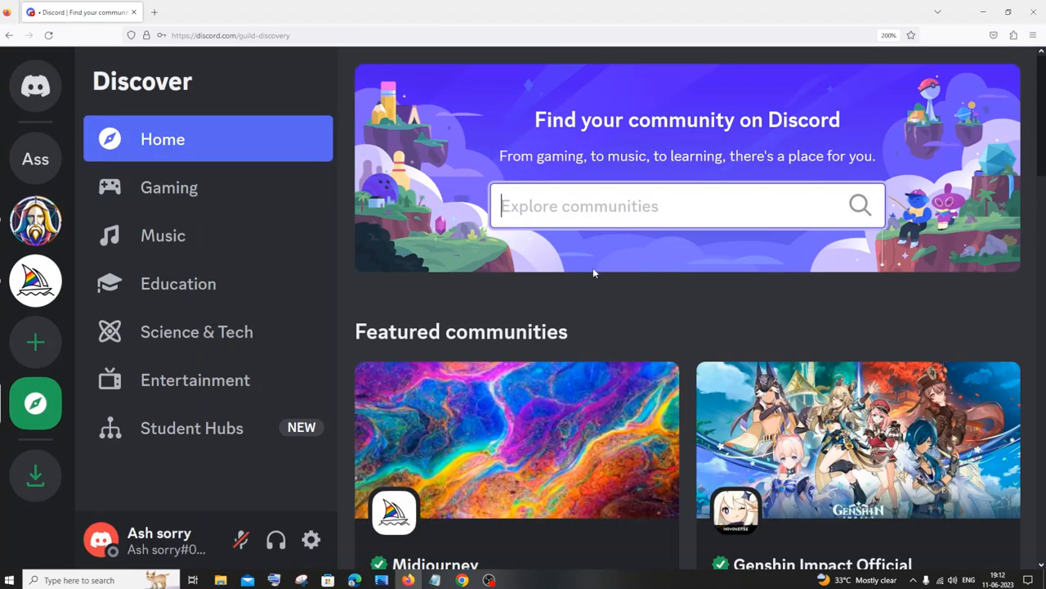
type("blue w")
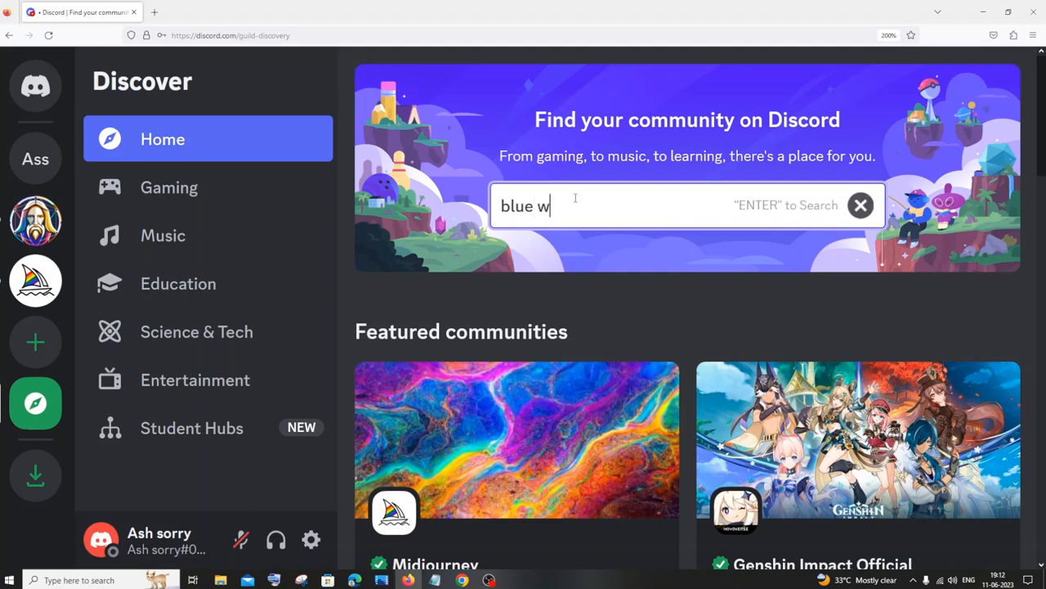
type("illow")
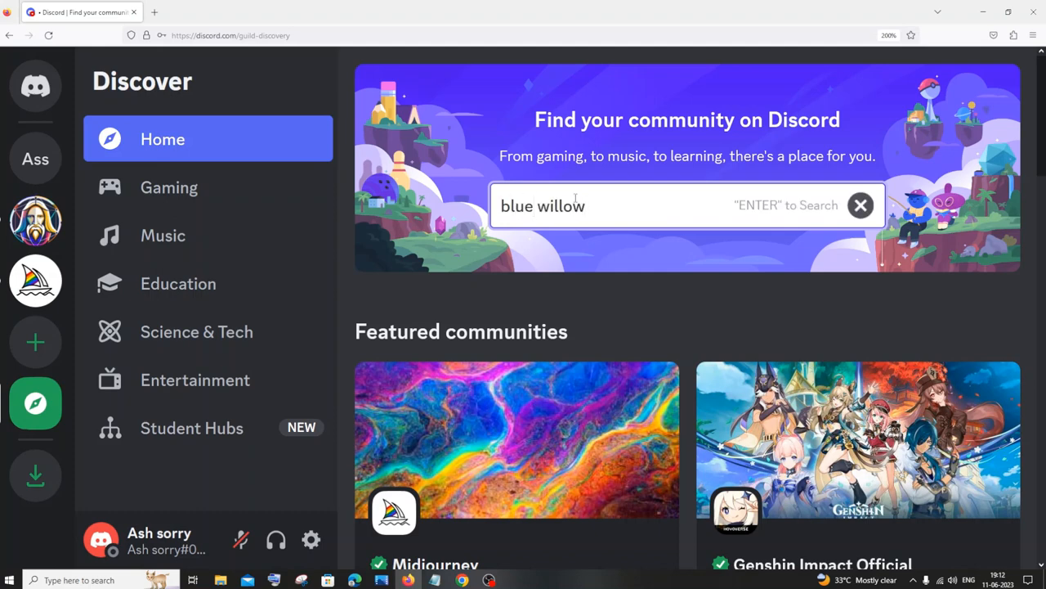
key("Enter")
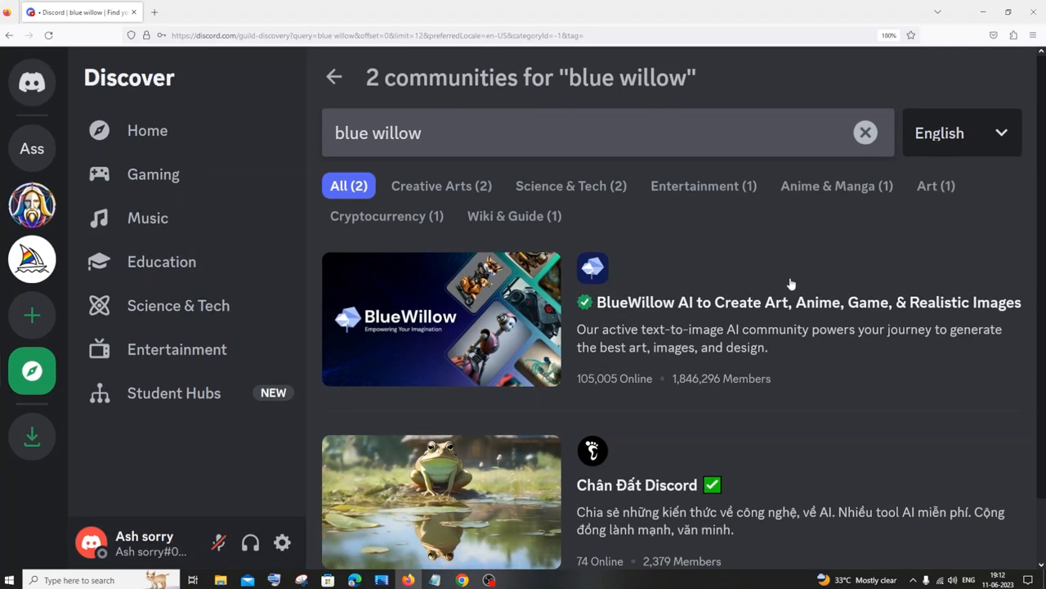
key("ctrl+-")
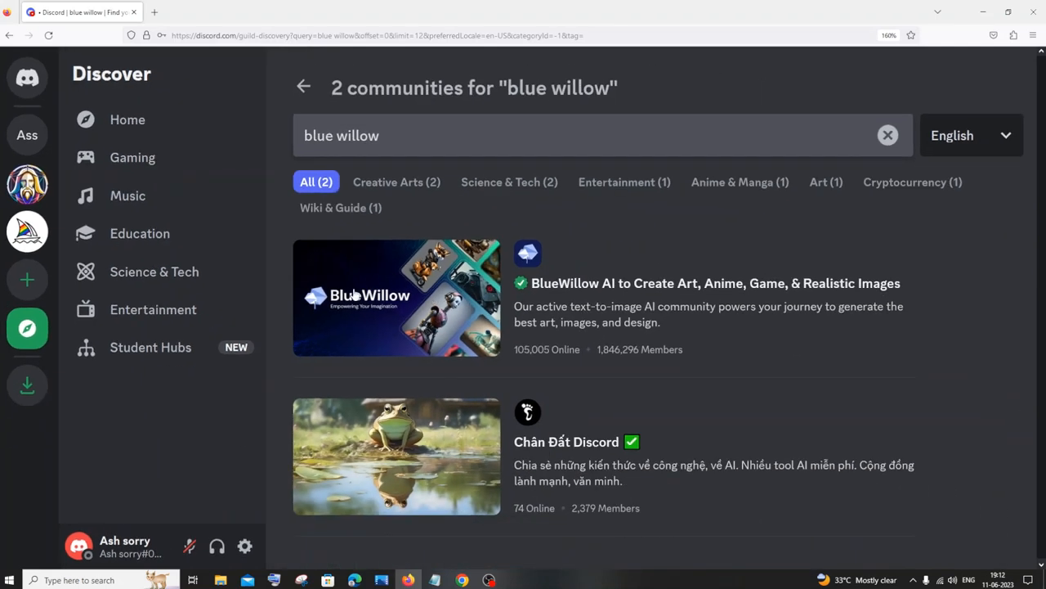
Preview the BlueWillow AI server from the search results.
left_click(396, 298)
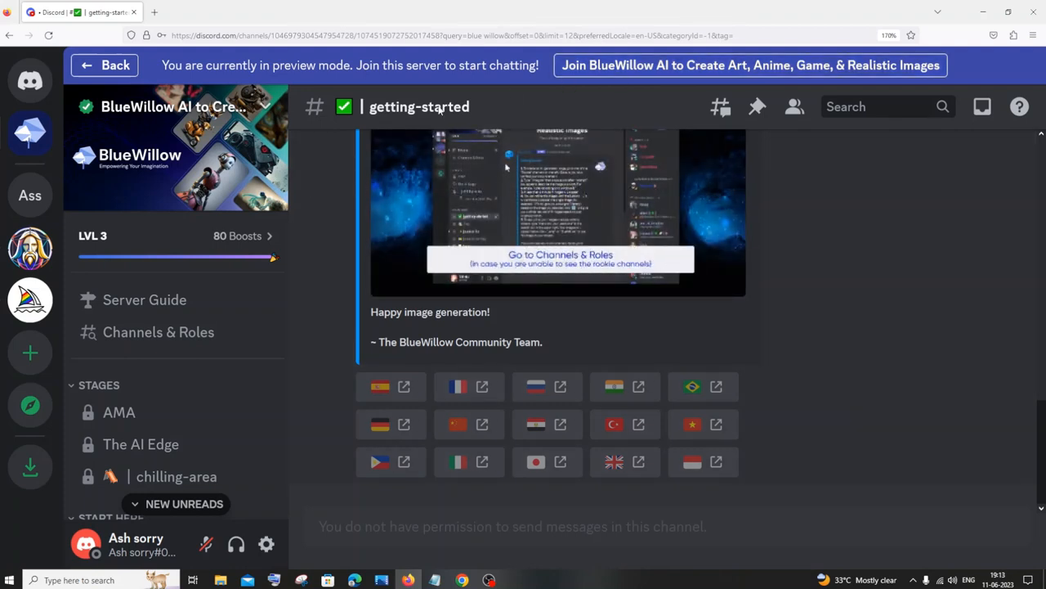
mouse_move(651, 69)
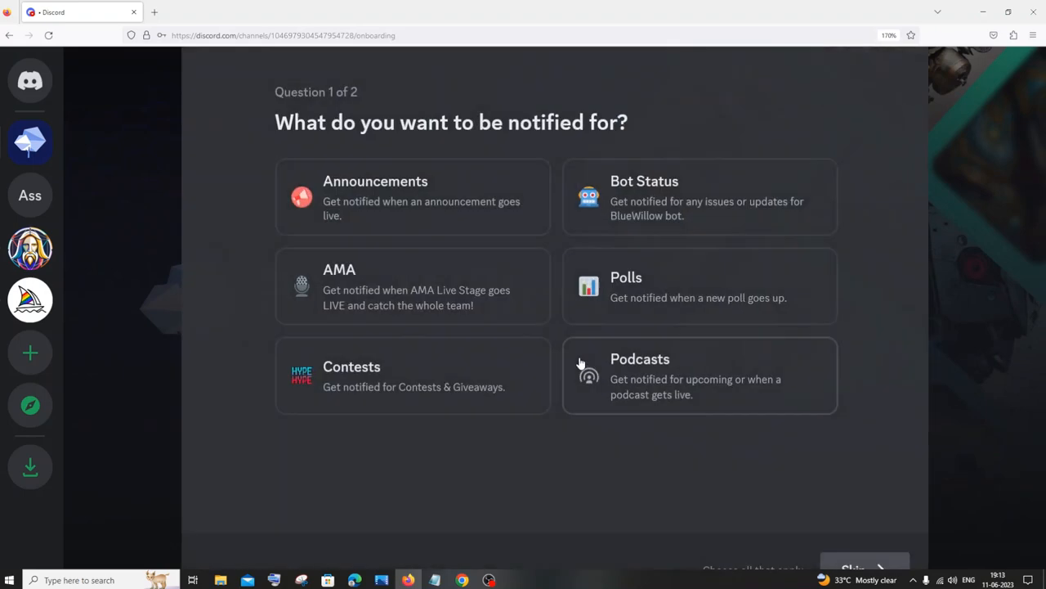
mouse_move(532, 108)
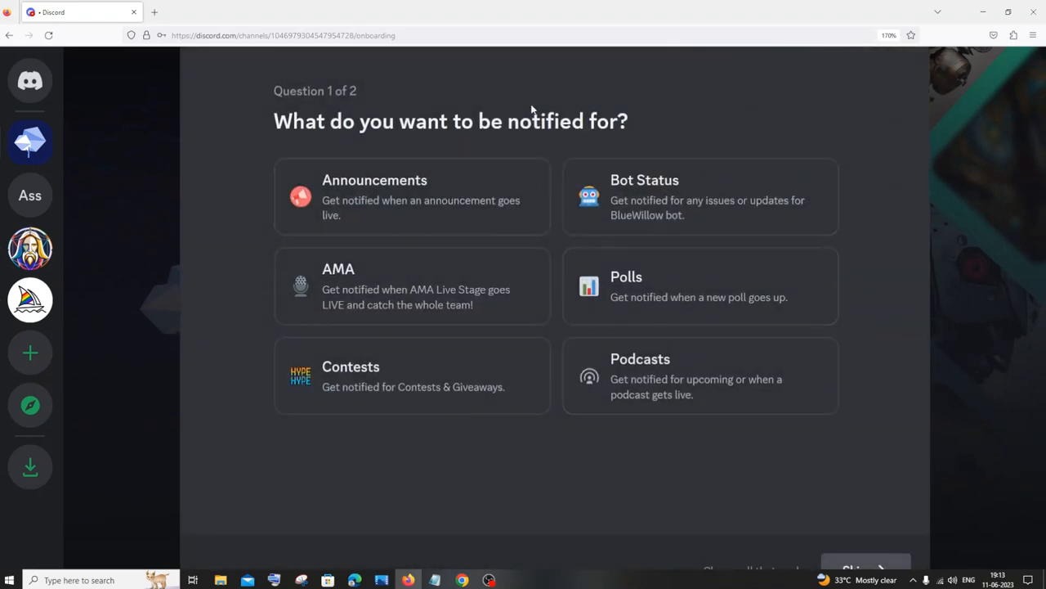
mouse_move(876, 421)
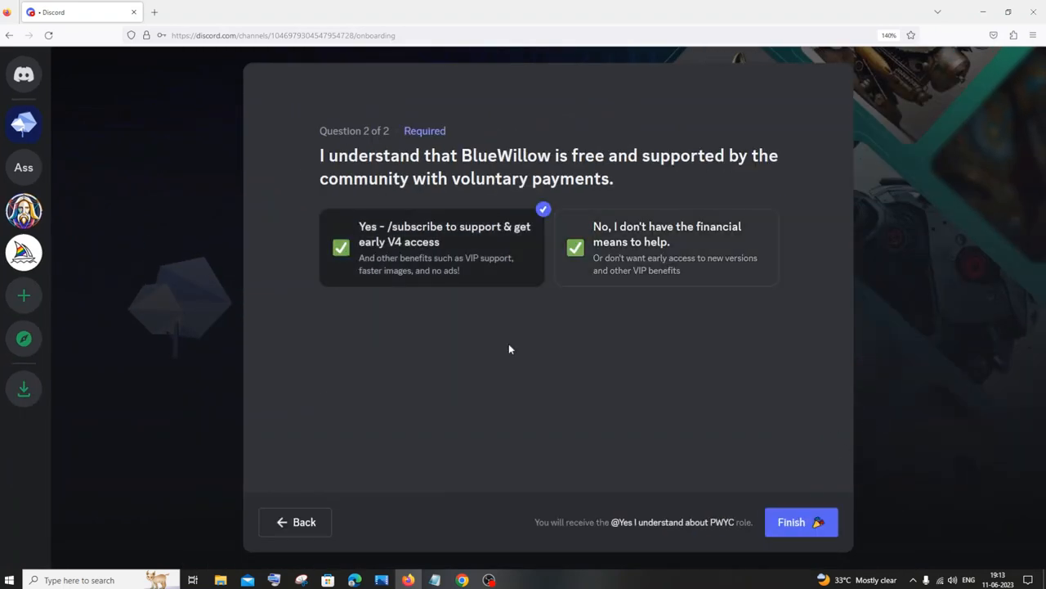
Answer 'No, I don't have the financial means' on Question 2 and finish onboarding.
left_click(666, 248)
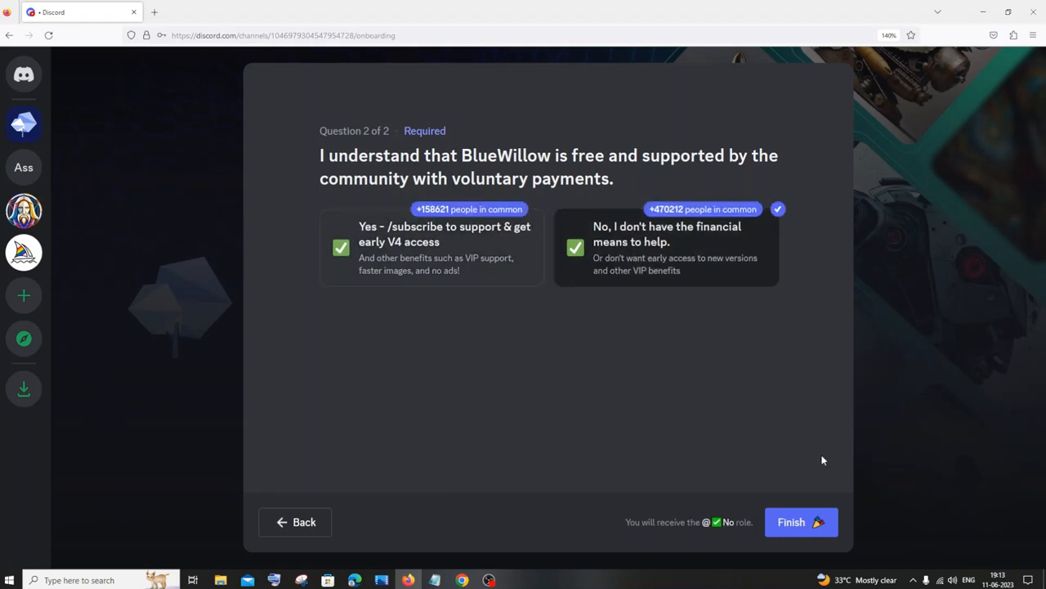
left_click(799, 520)
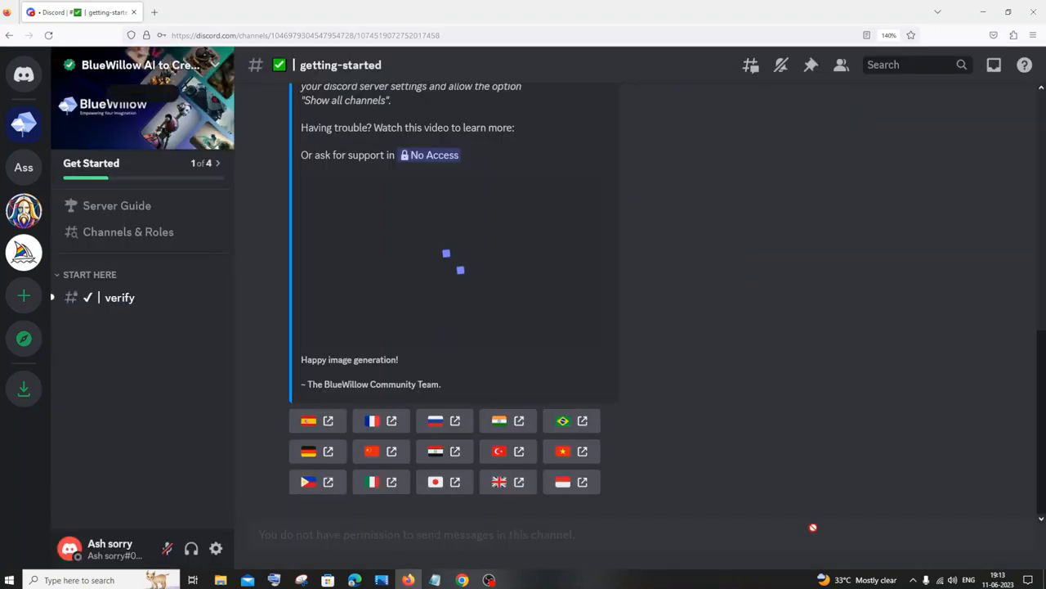
Verify with Double Counter via the verify channel, confirming 'Yep!' in Hold Up.
left_click(120, 297)
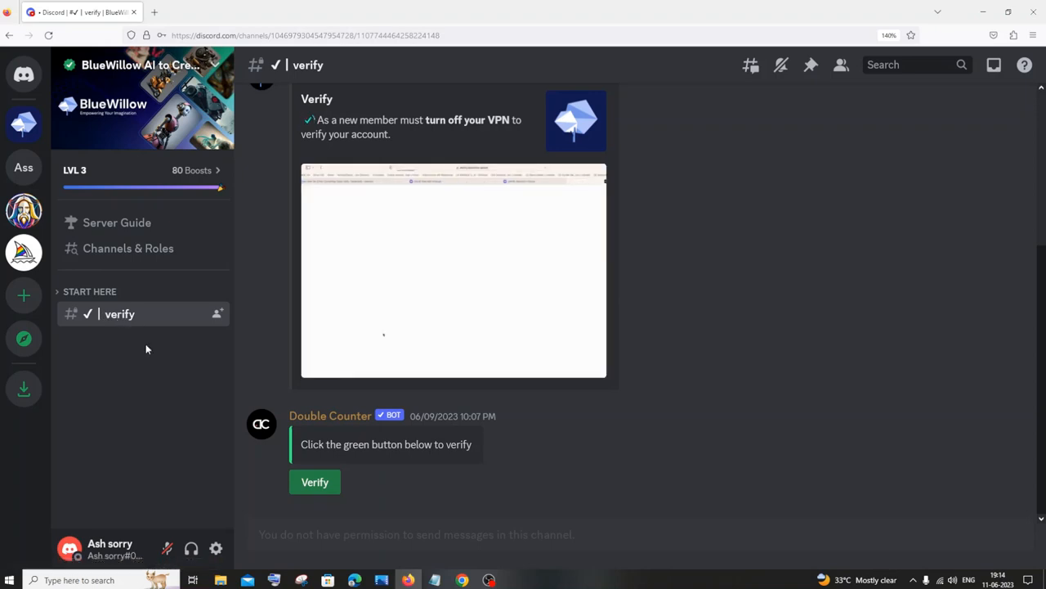
left_click(314, 482)
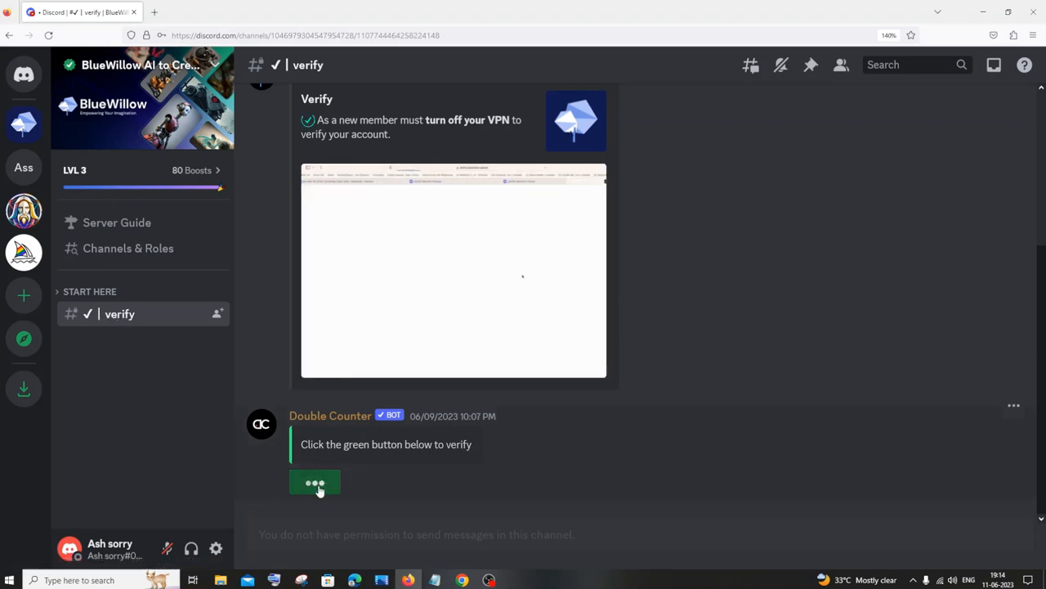
left_click(314, 482)
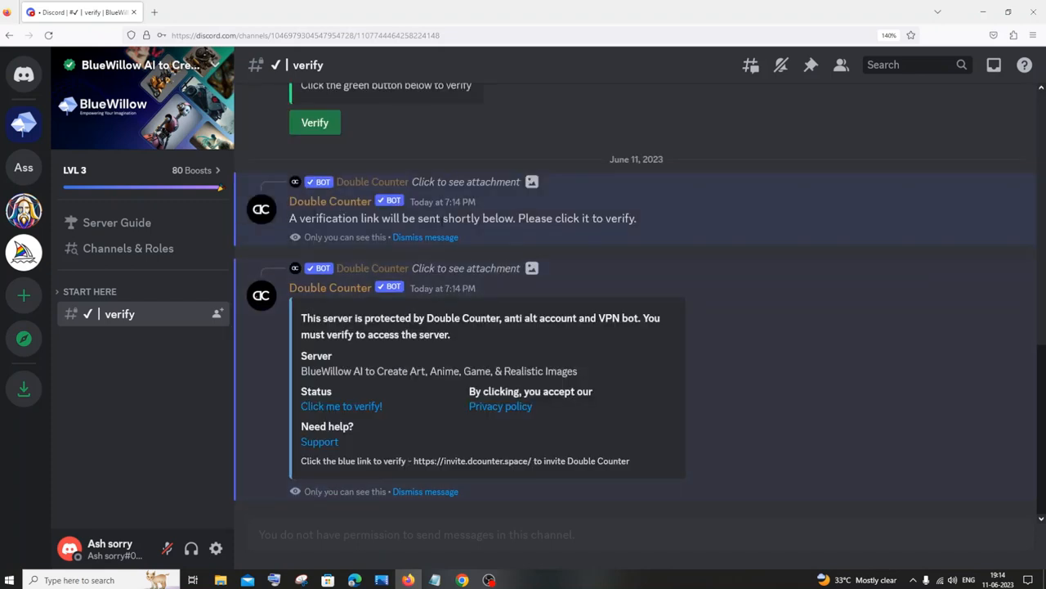
mouse_move(341, 405)
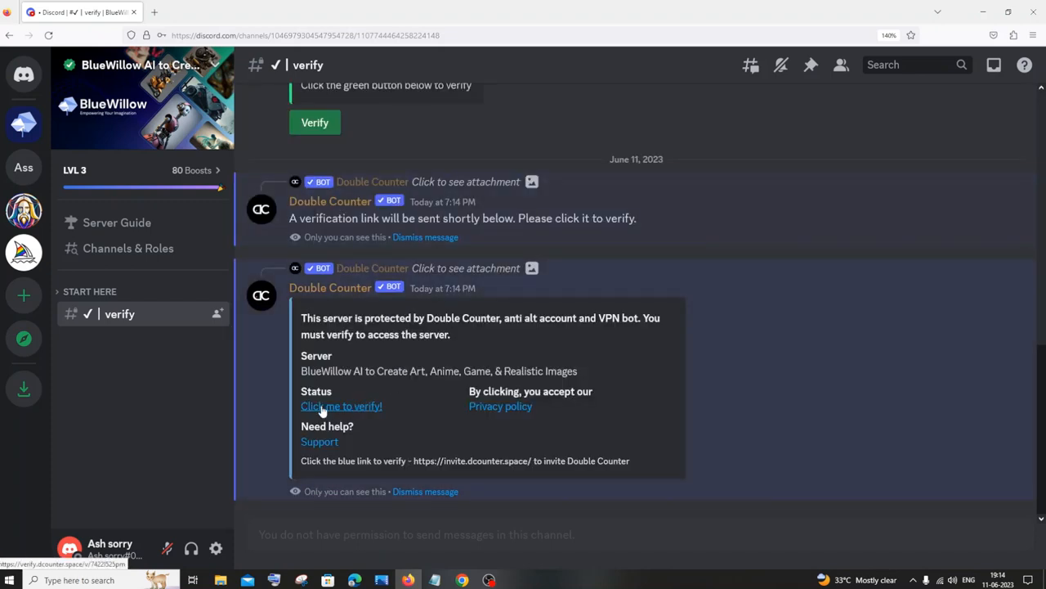
left_click(339, 405)
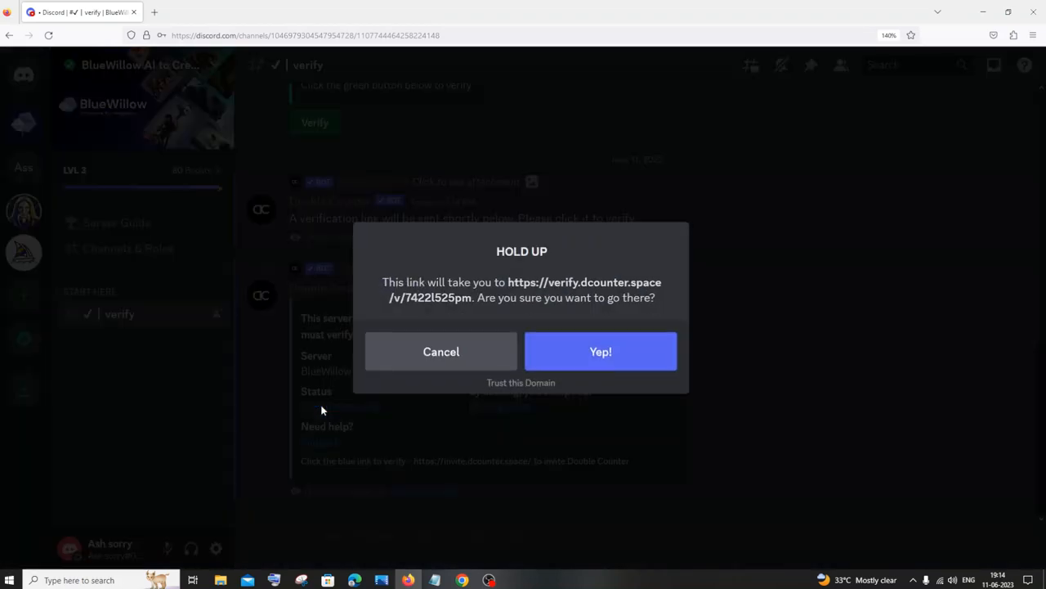
mouse_move(583, 357)
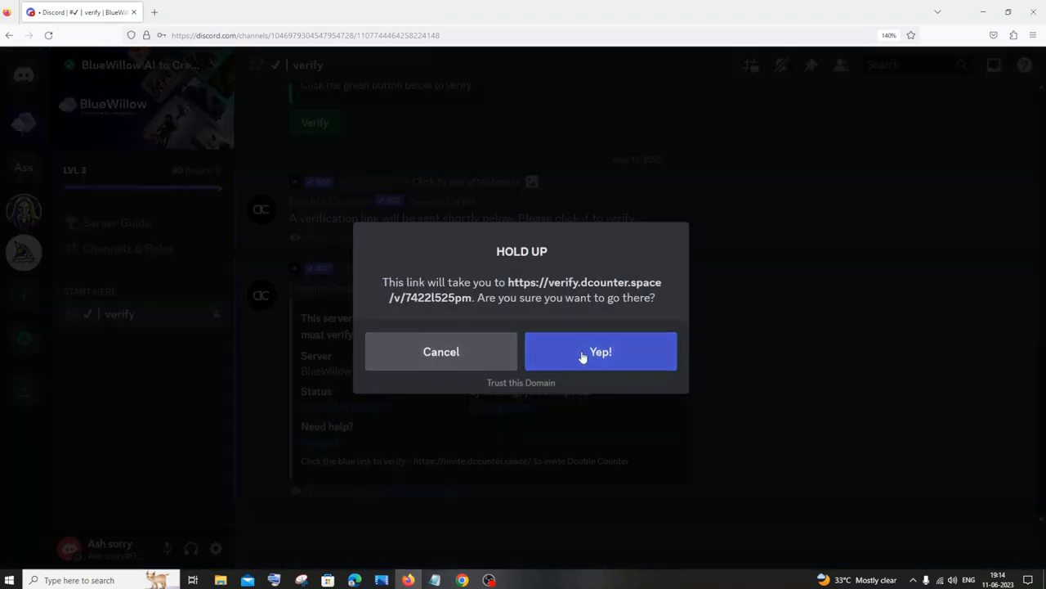
left_click(600, 351)
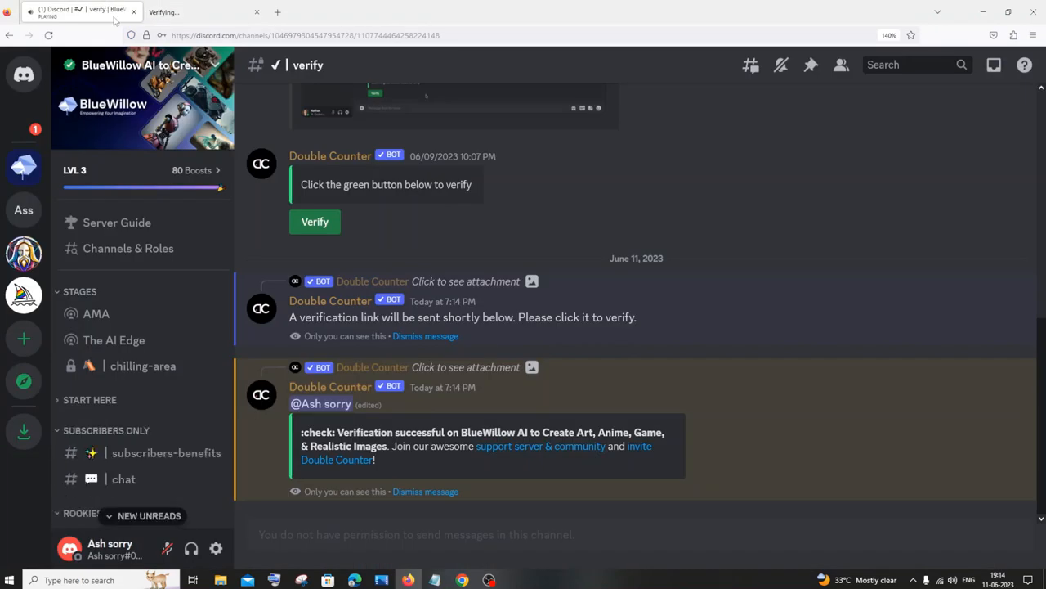
mouse_move(36, 126)
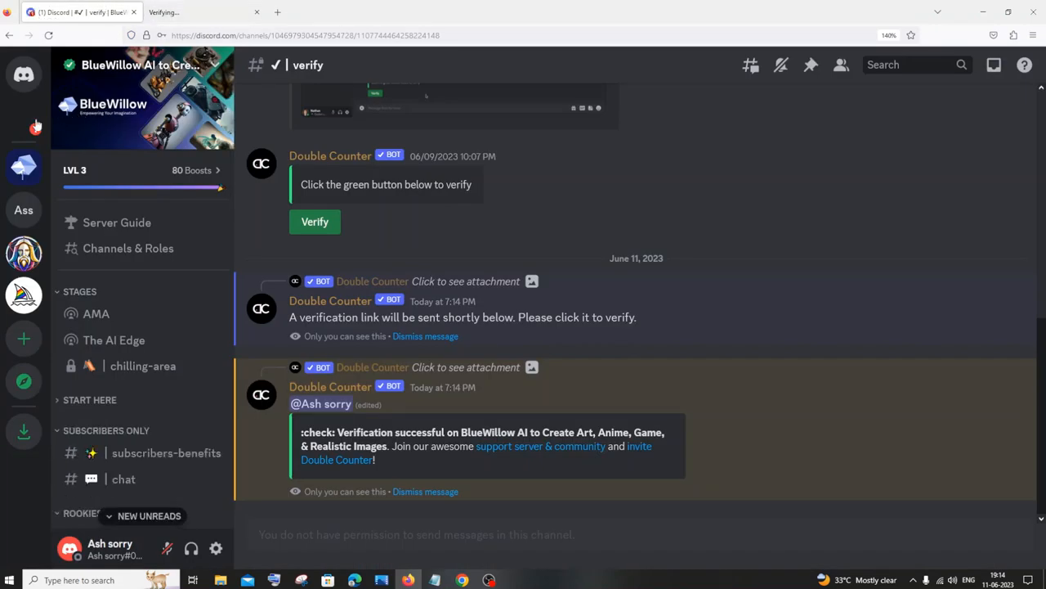
mouse_move(23, 130)
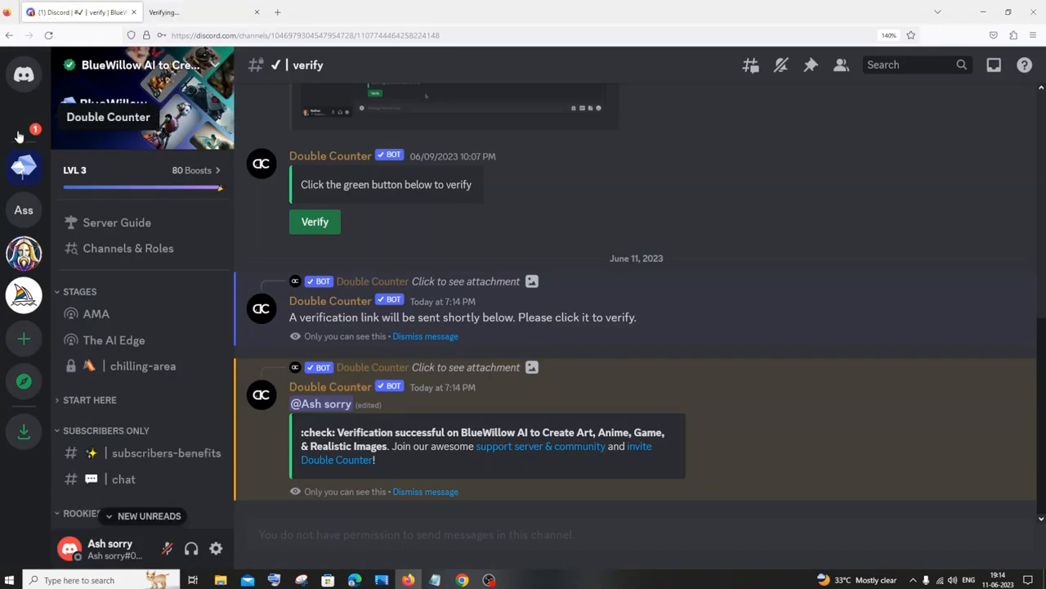
mouse_move(470, 427)
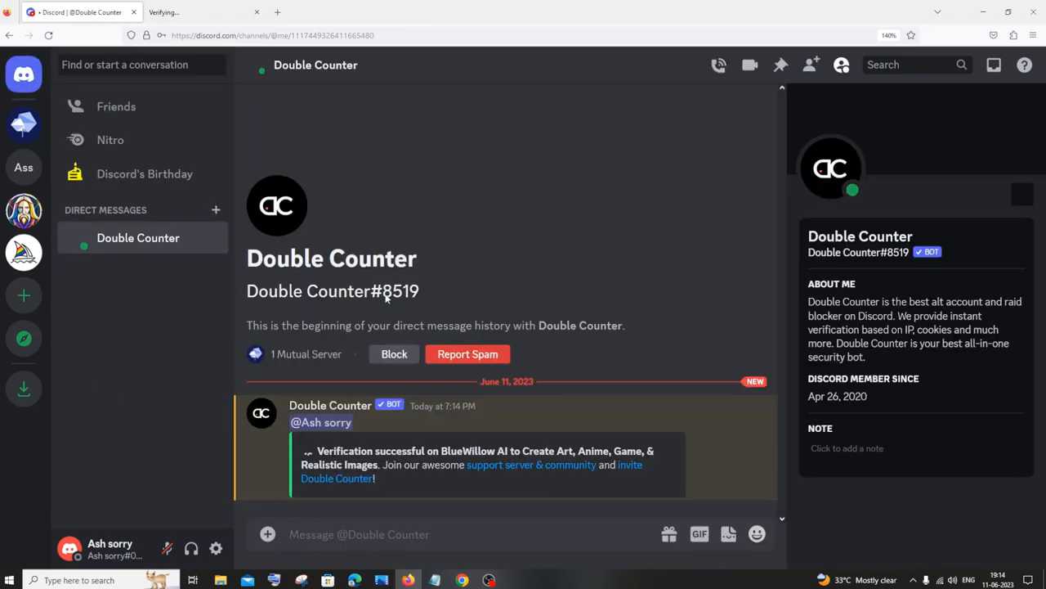
mouse_move(54, 180)
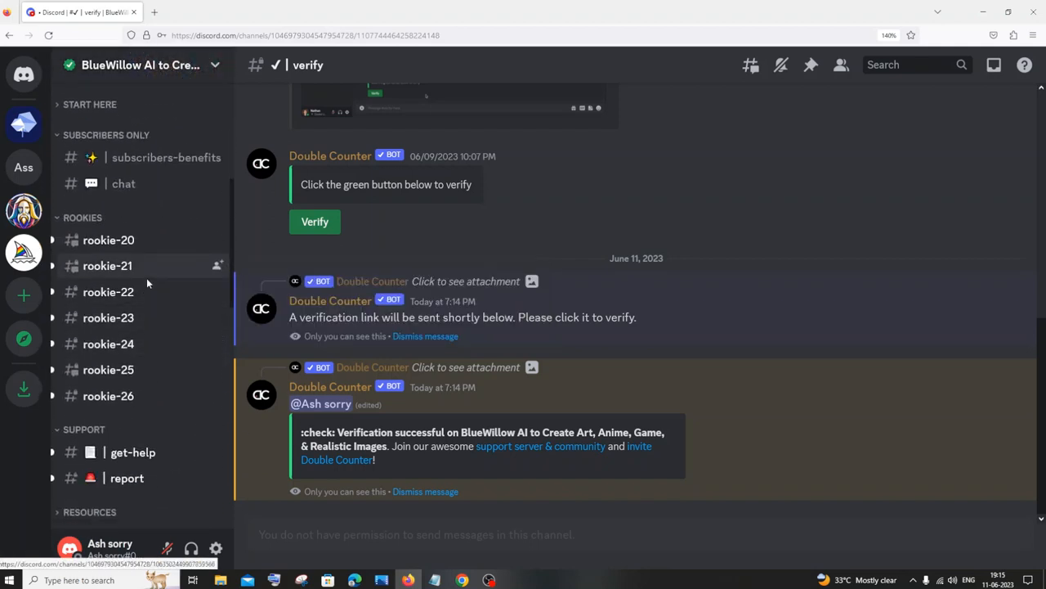
Go to the rookie-24 channel and start typing /imagine in the message box.
scroll("down", 3)
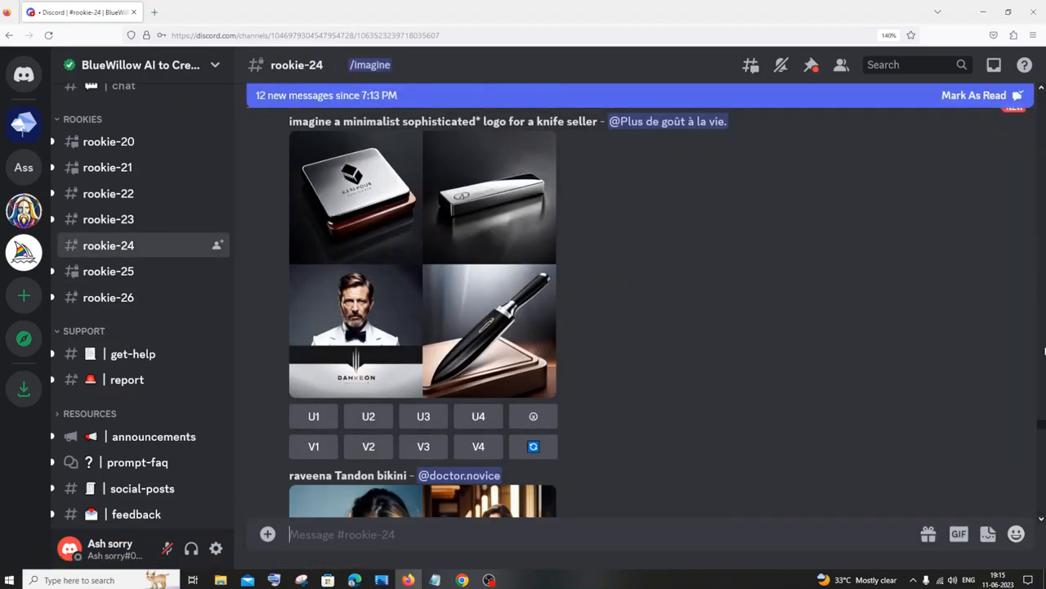
scroll("down", 3)
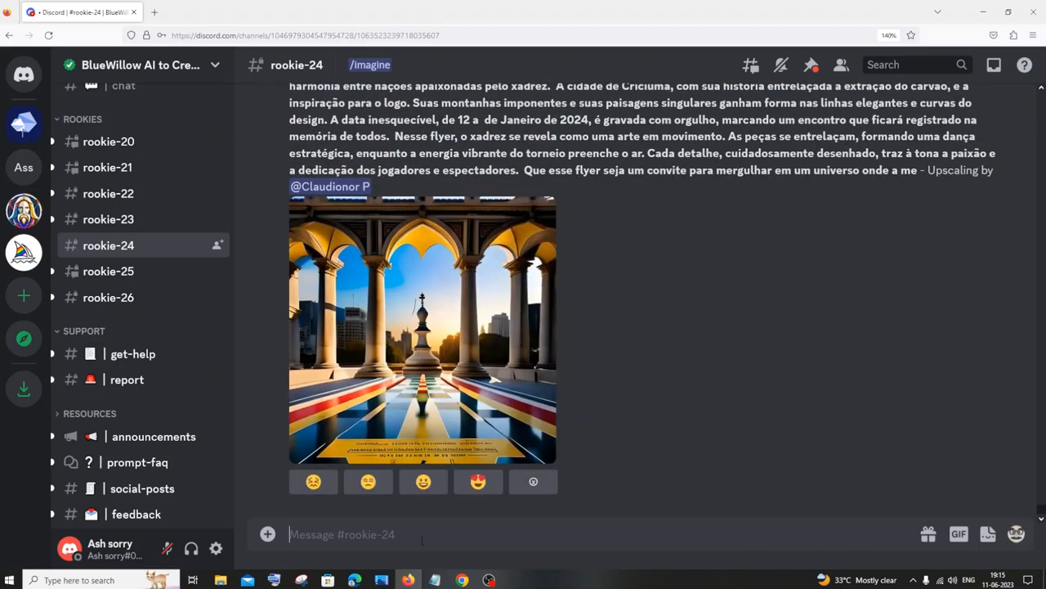
type("/imagi")
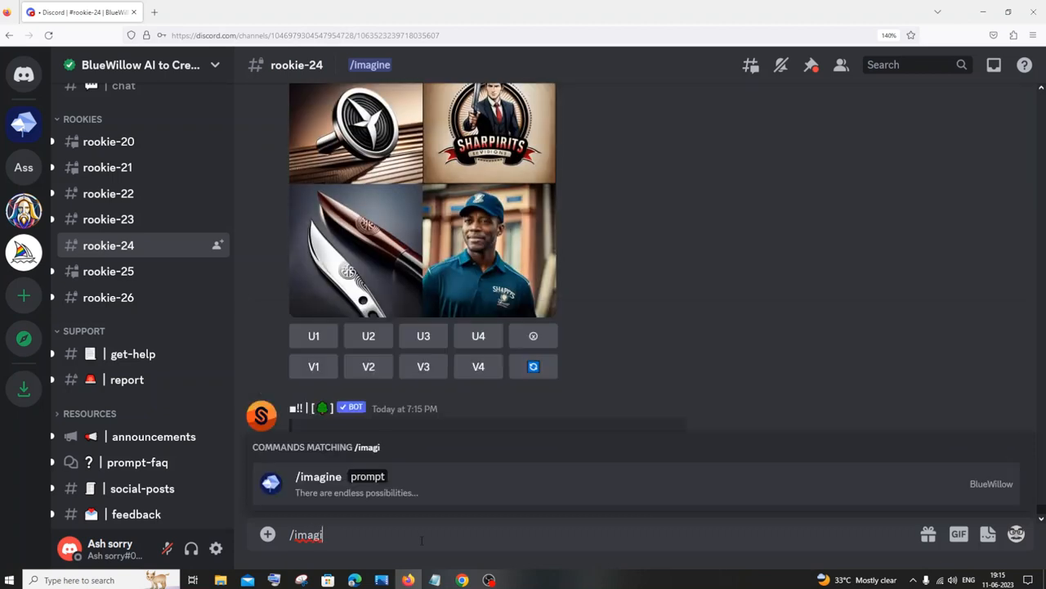
Imagine 'red sun rise' and request U2 upscale of the second grid image.
left_click(319, 476)
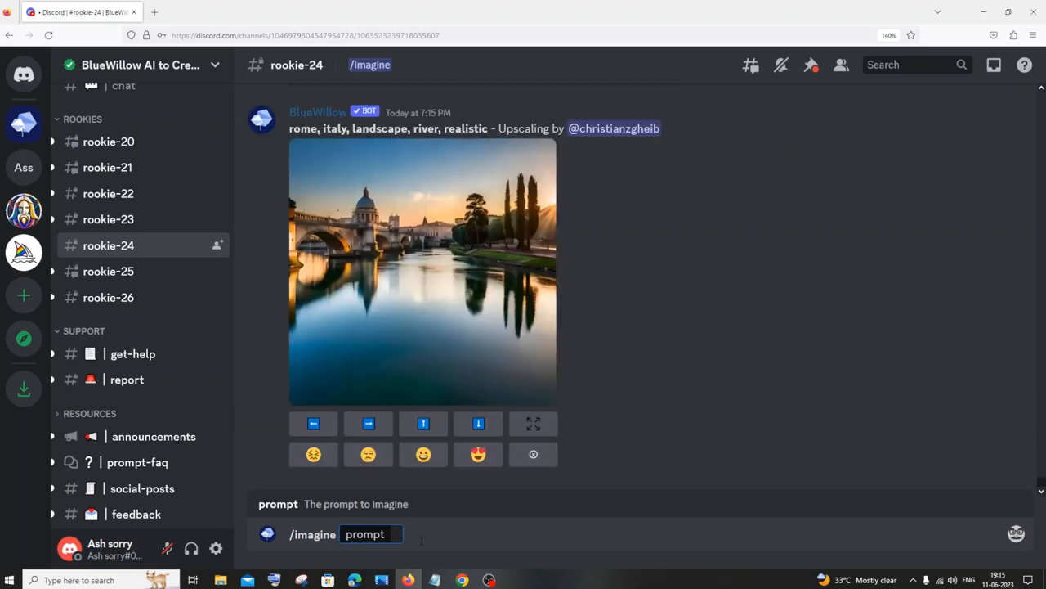
type("red sun")
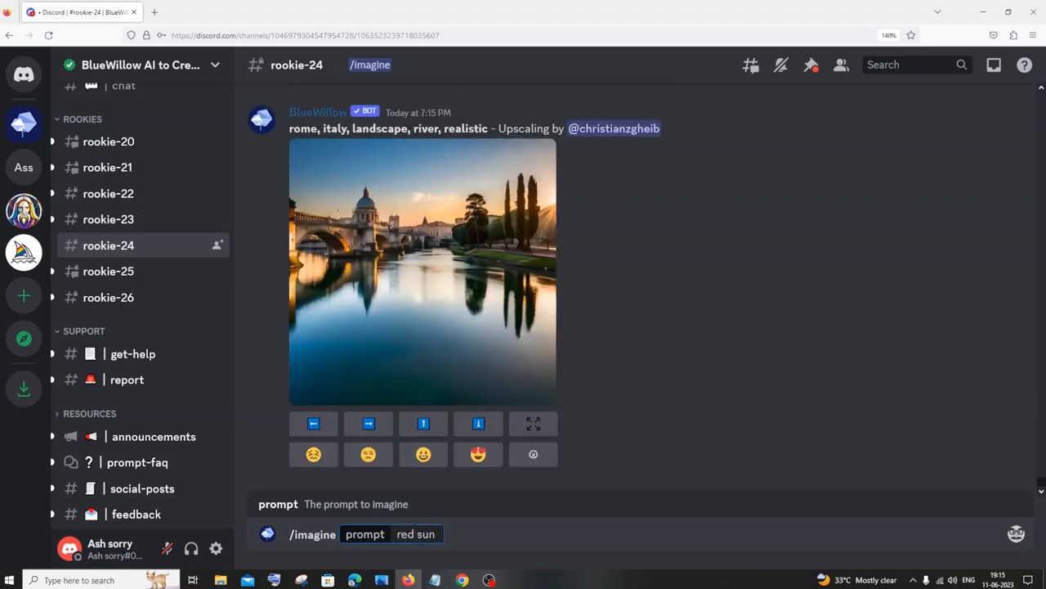
type("rise")
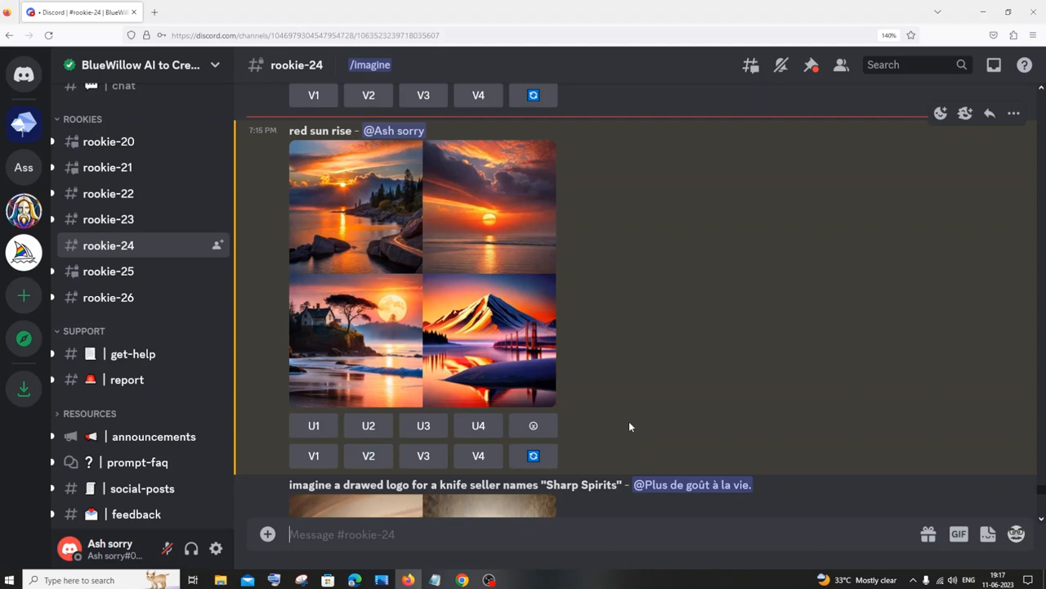
left_click(368, 425)
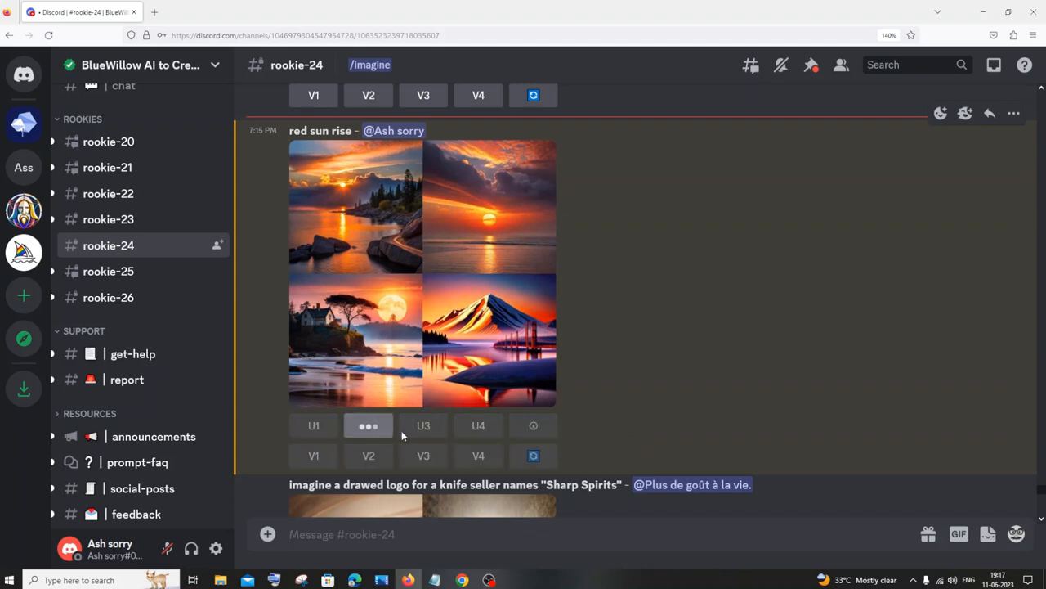
left_click(367, 426)
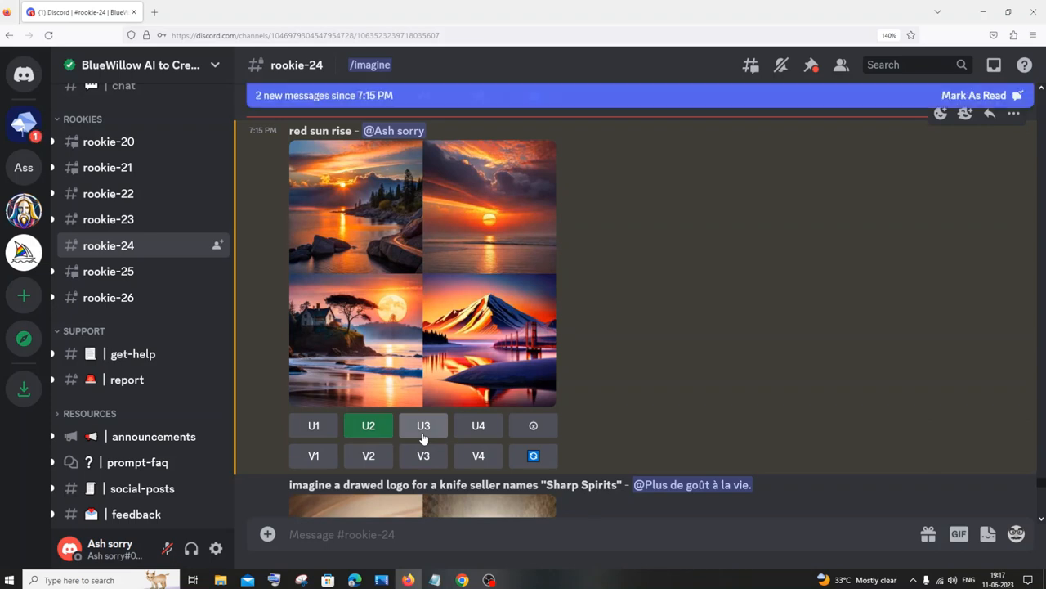